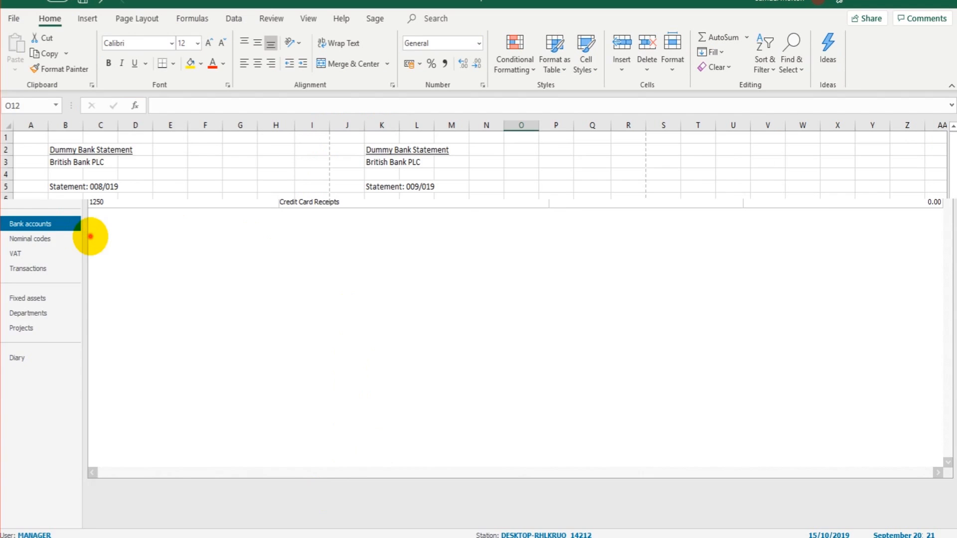
Step: Select the September statement rows, then reconcile Bank Current Account against statement 009-019, balance 773.54
{"action": "left_click_drag", "start_coordinate": [66, 235], "coordinate": [280, 358]}
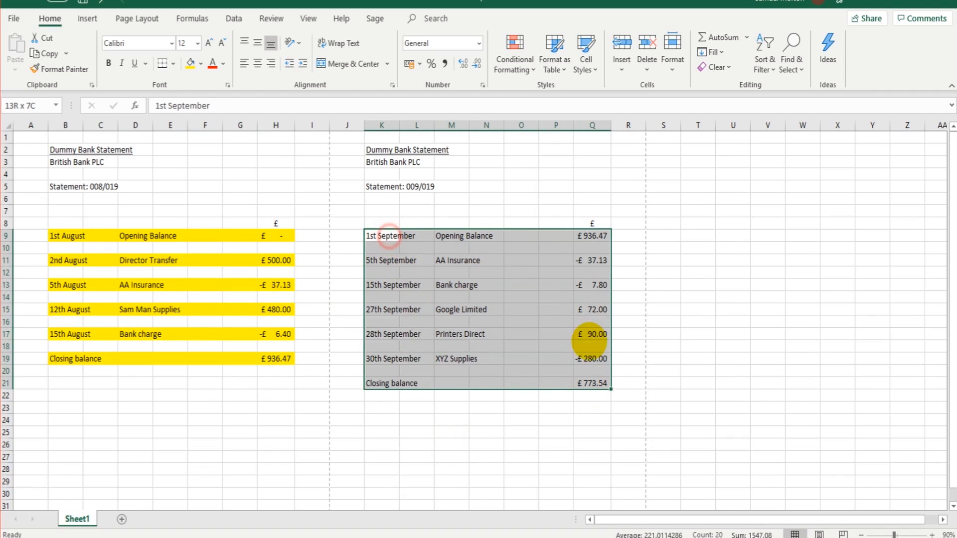
{"action": "mouse_move", "coordinate": [543, 436]}
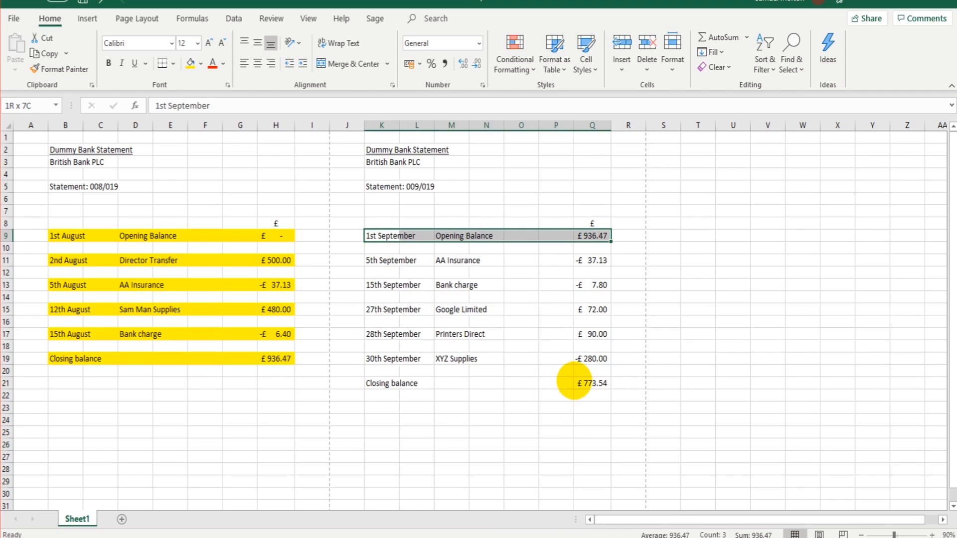
{"action": "left_click_drag", "start_coordinate": [382, 236], "coordinate": [590, 383]}
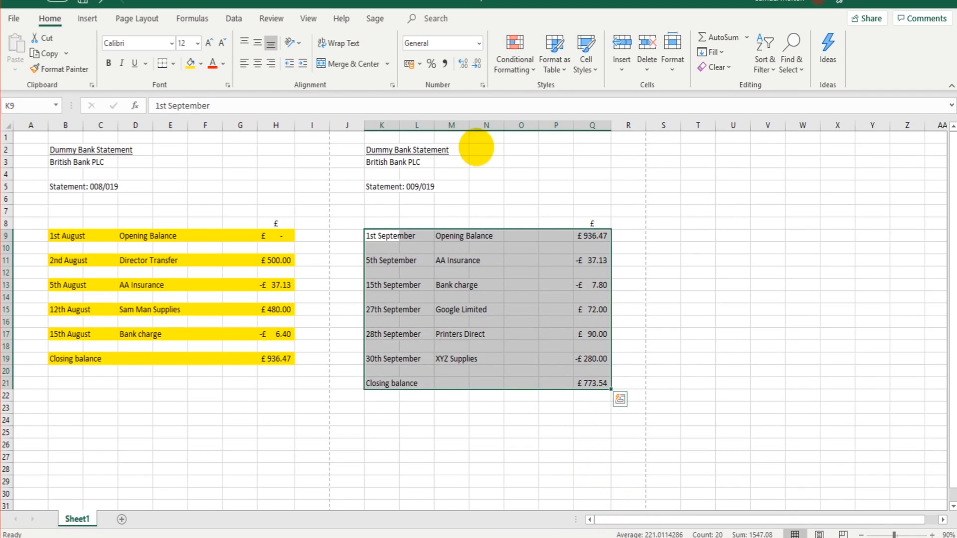
{"action": "mouse_move", "coordinate": [415, 291]}
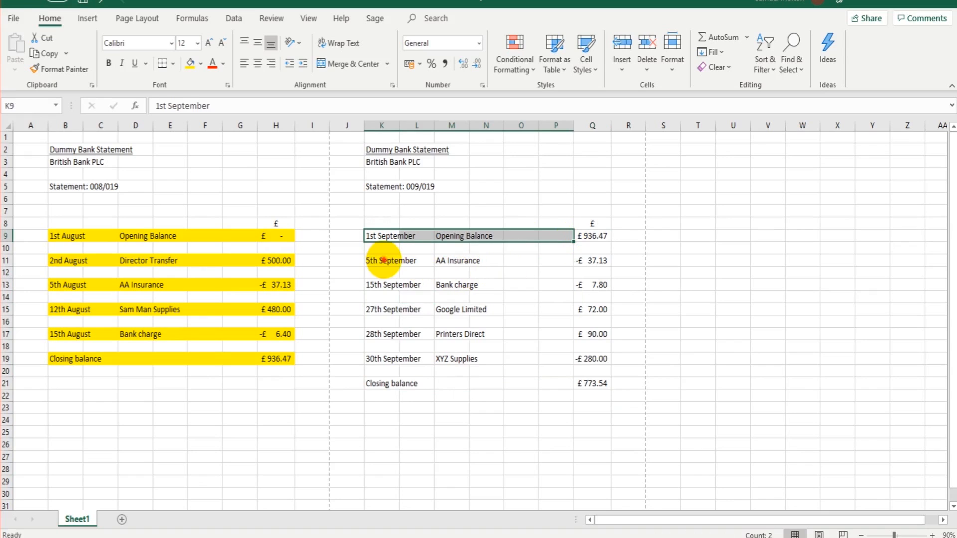
{"action": "left_click", "coordinate": [393, 285]}
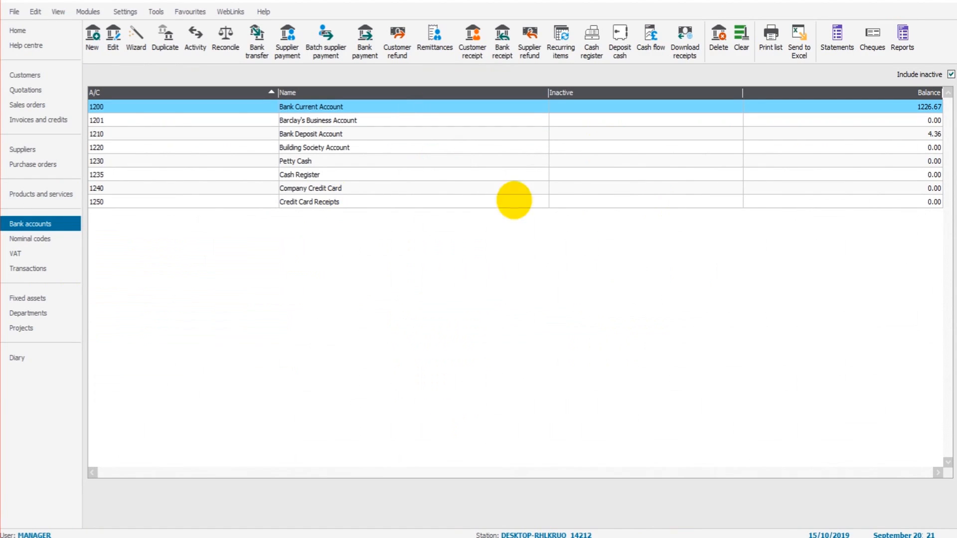
{"action": "mouse_move", "coordinate": [413, 297]}
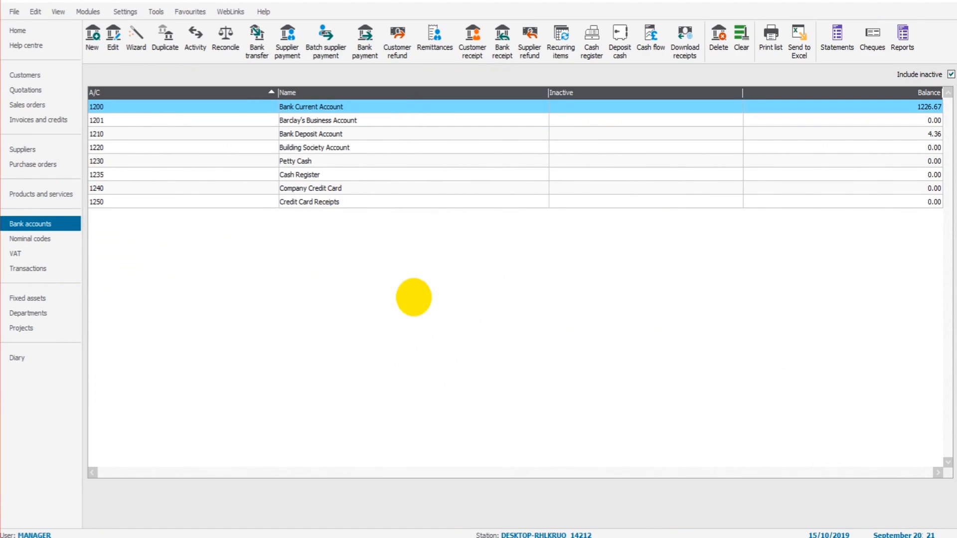
{"action": "mouse_move", "coordinate": [374, 107]}
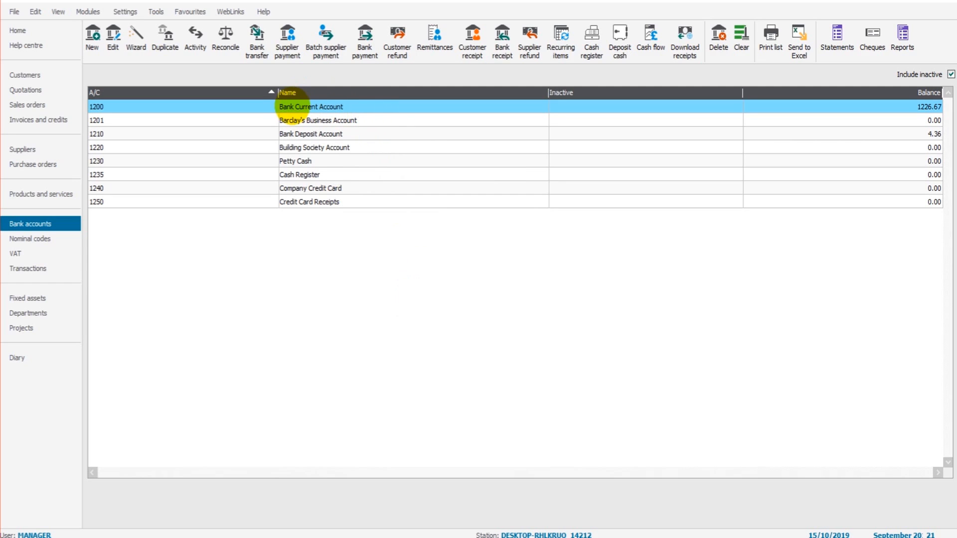
{"action": "left_click", "coordinate": [225, 35]}
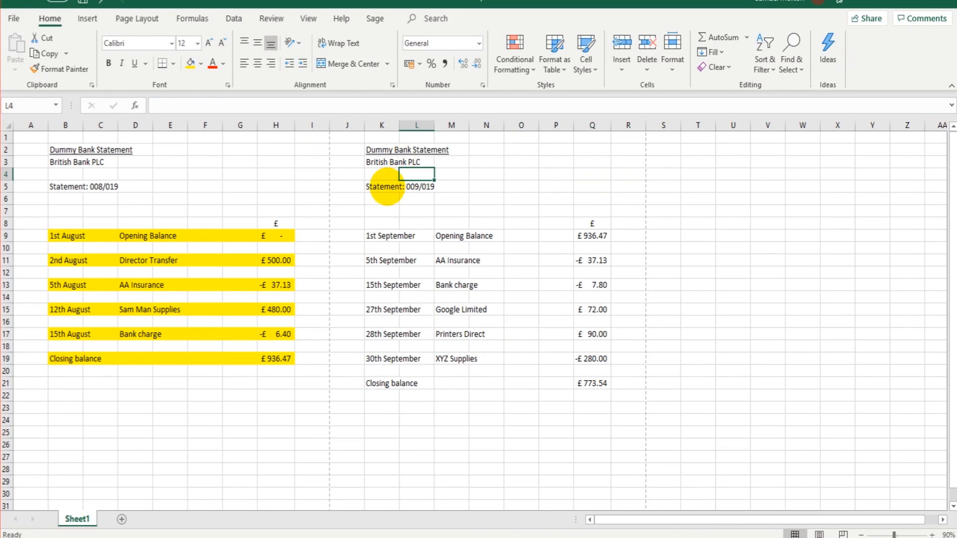
{"action": "left_click", "coordinate": [383, 186]}
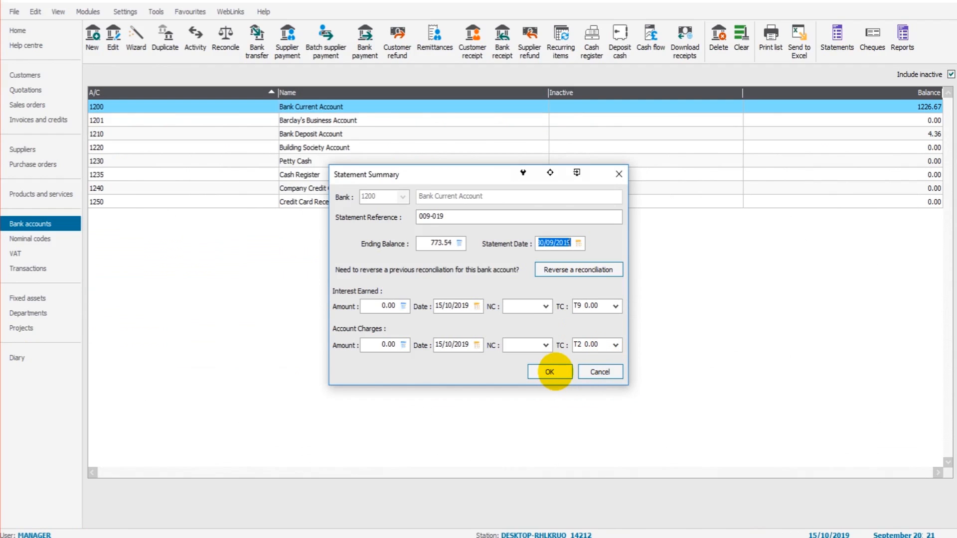
Step: Confirm the statement details to show two unmatched transactions and a 162.93 difference
{"action": "left_click", "coordinate": [549, 372]}
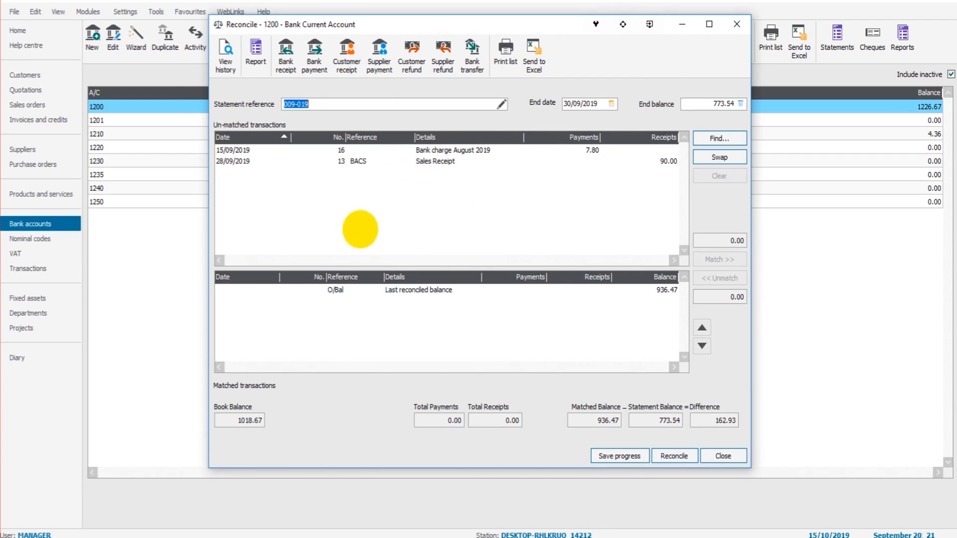
{"action": "mouse_move", "coordinate": [389, 318]}
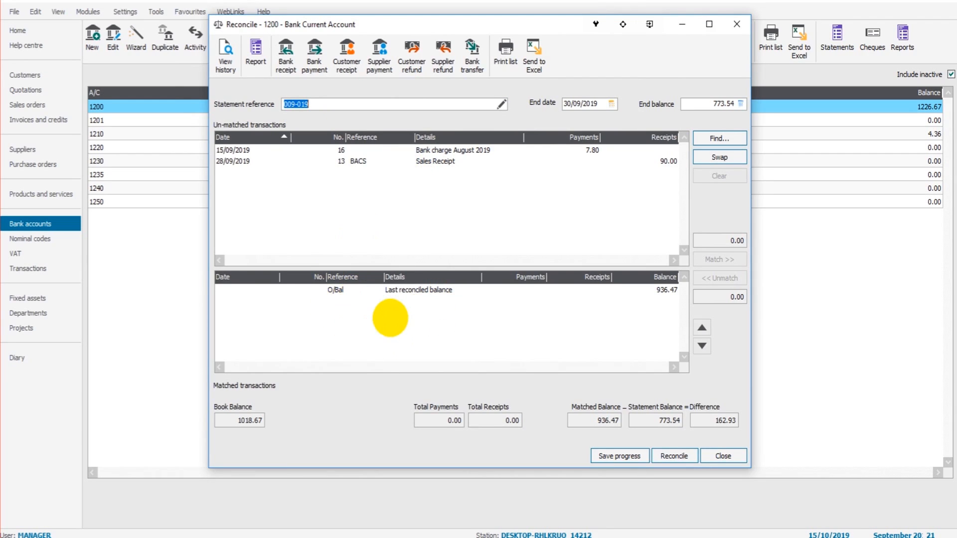
{"action": "mouse_move", "coordinate": [412, 360]}
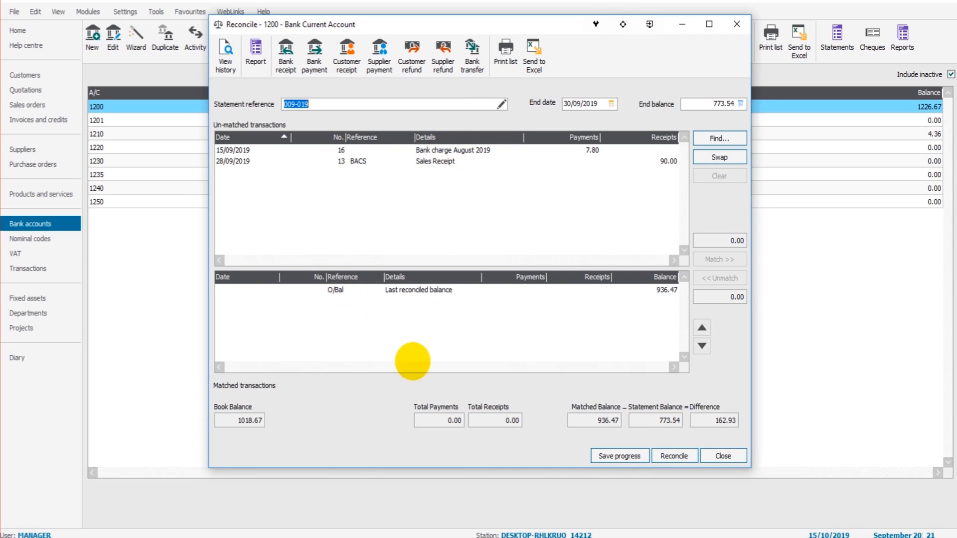
{"action": "mouse_move", "coordinate": [412, 356]}
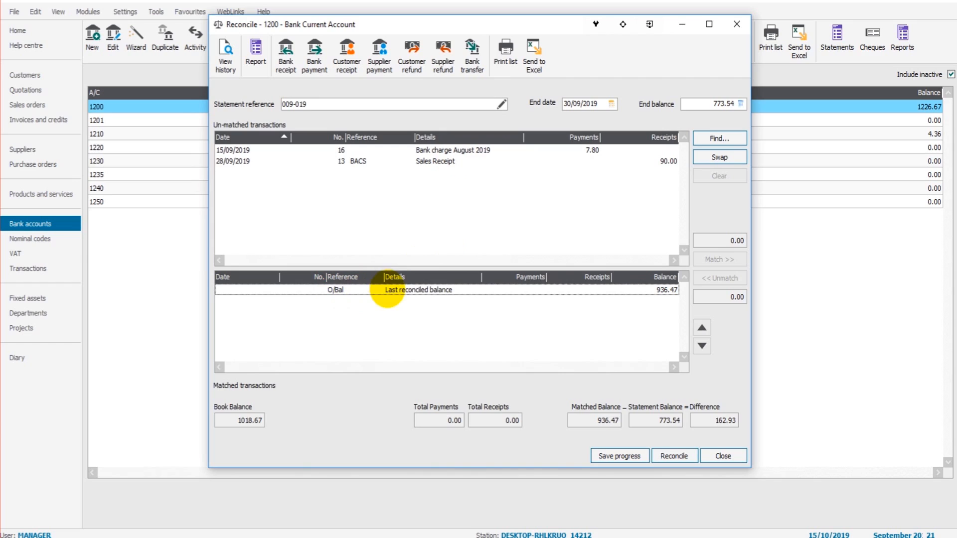
{"action": "mouse_move", "coordinate": [429, 294]}
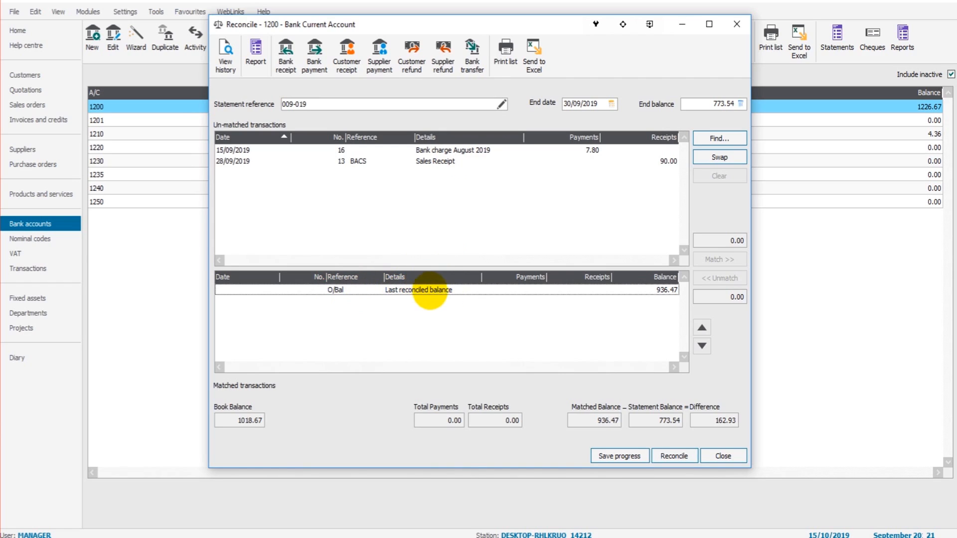
Step: Match the 7.80 bank charge and 90.00 sales receipt, then save progress at difference 245.13
{"action": "left_click", "coordinate": [664, 289]}
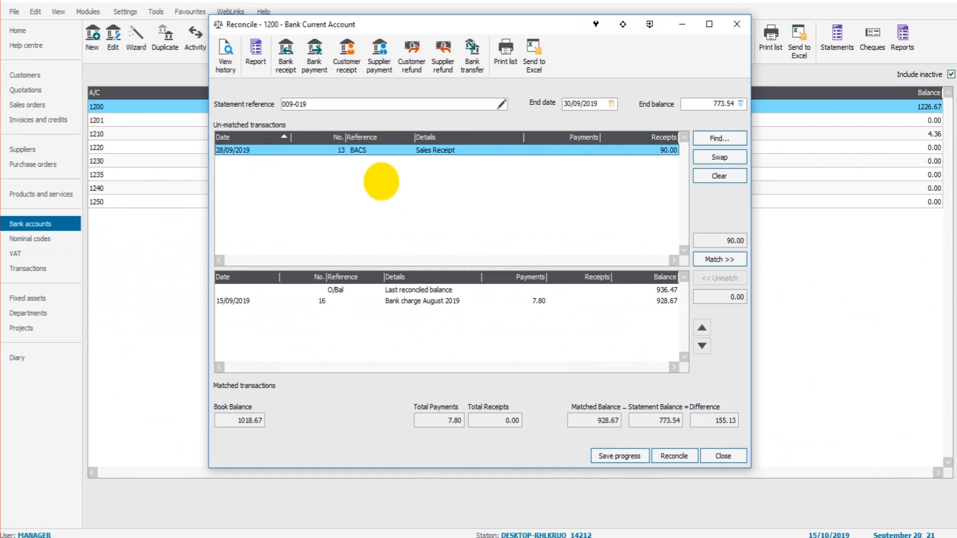
{"action": "left_click", "coordinate": [719, 259]}
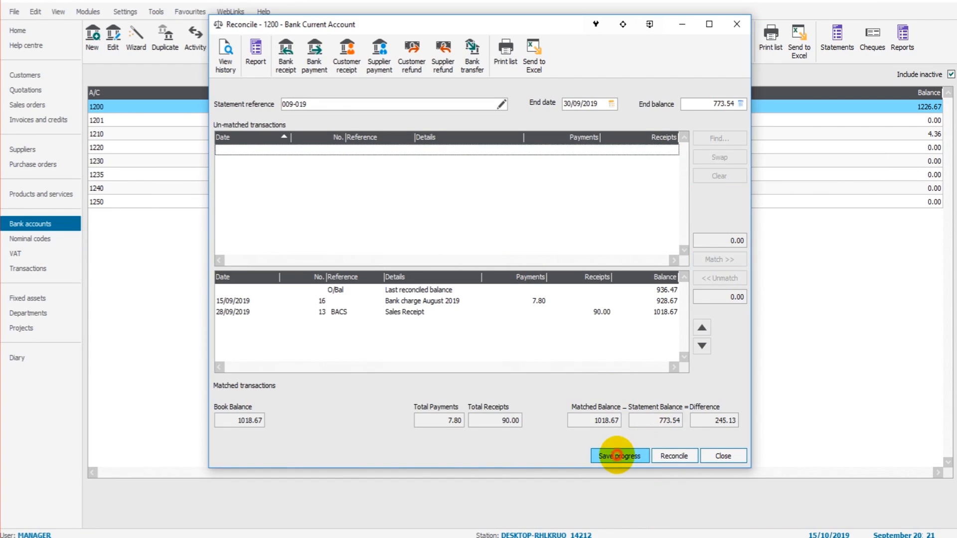
{"action": "left_click", "coordinate": [618, 456]}
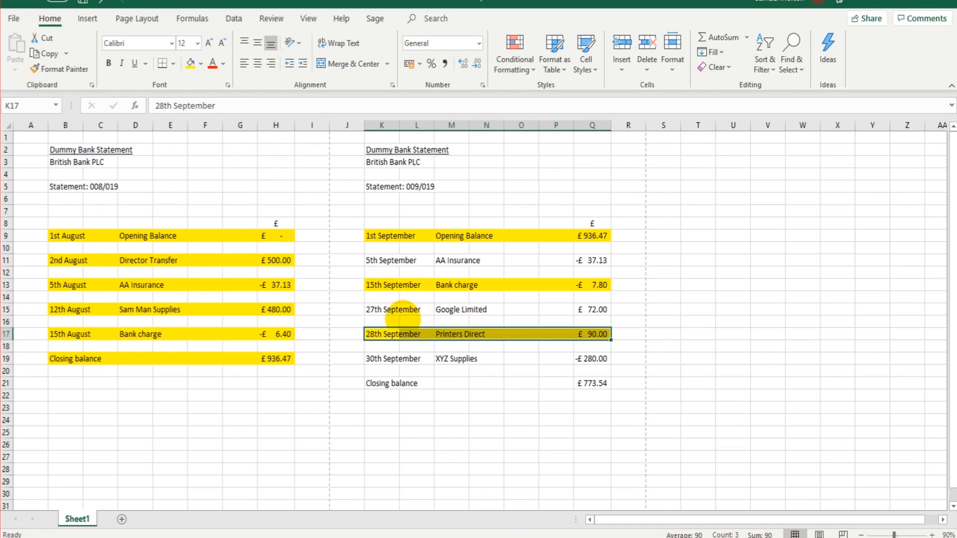
Step: Fill the 15 September bank charge and 28 September Printers Direct rows yellow
{"action": "left_click", "coordinate": [380, 284]}
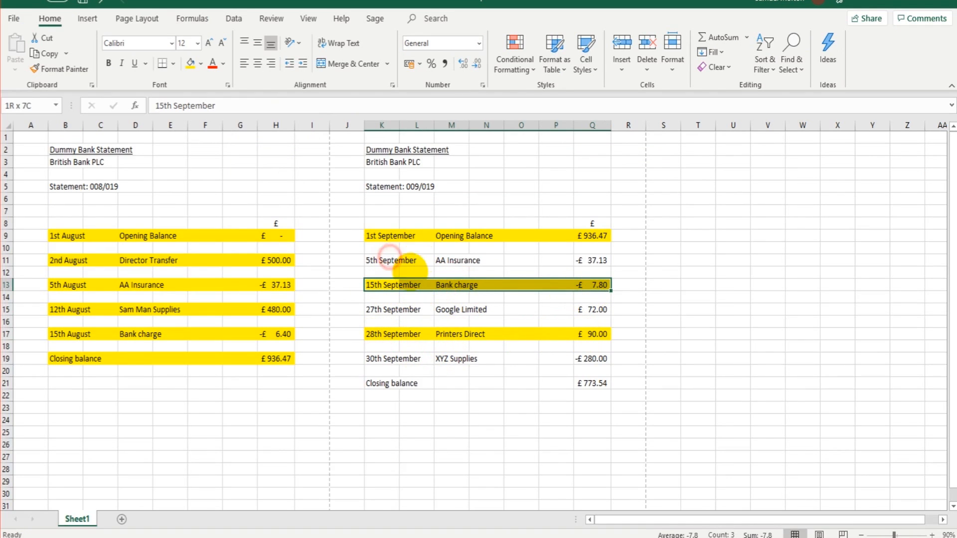
{"action": "mouse_move", "coordinate": [403, 256]}
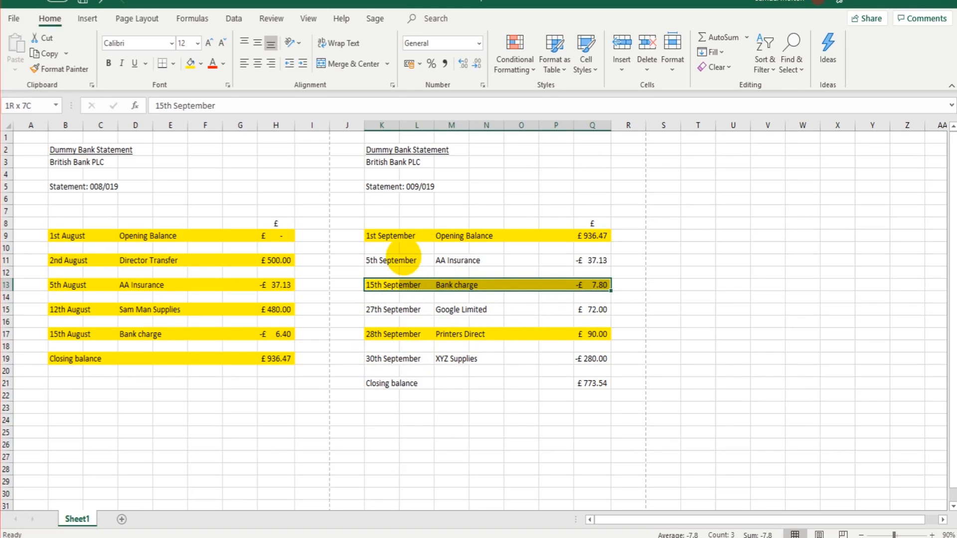
{"action": "left_click", "coordinate": [391, 260]}
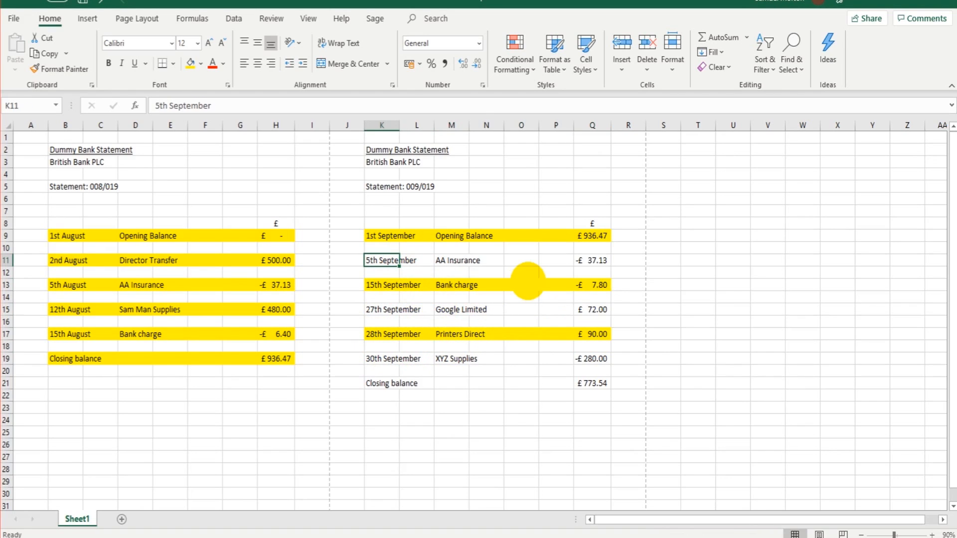
{"action": "mouse_move", "coordinate": [480, 493]}
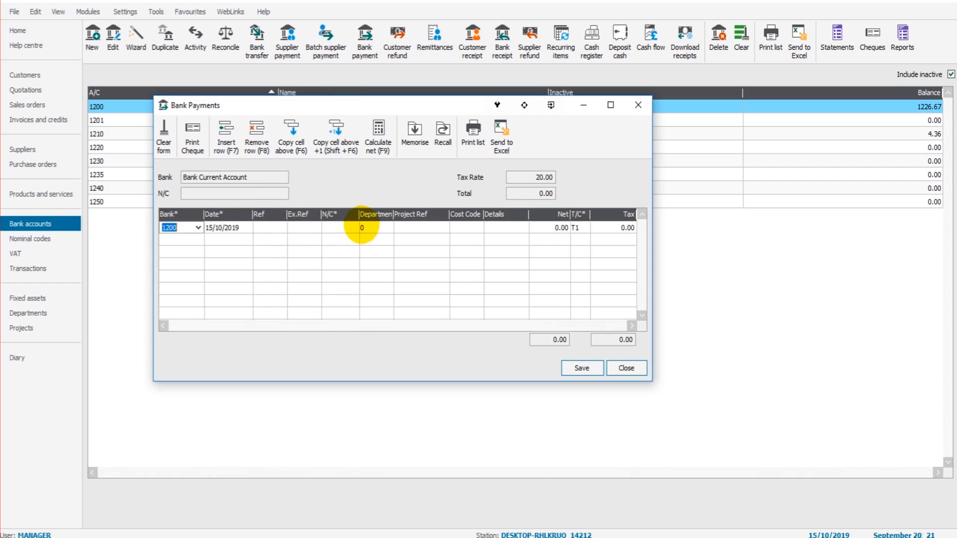
Step: Start a bank payment dated 05/09/2019 against nominal code 8204 Insurance
{"action": "left_click", "coordinate": [336, 228]}
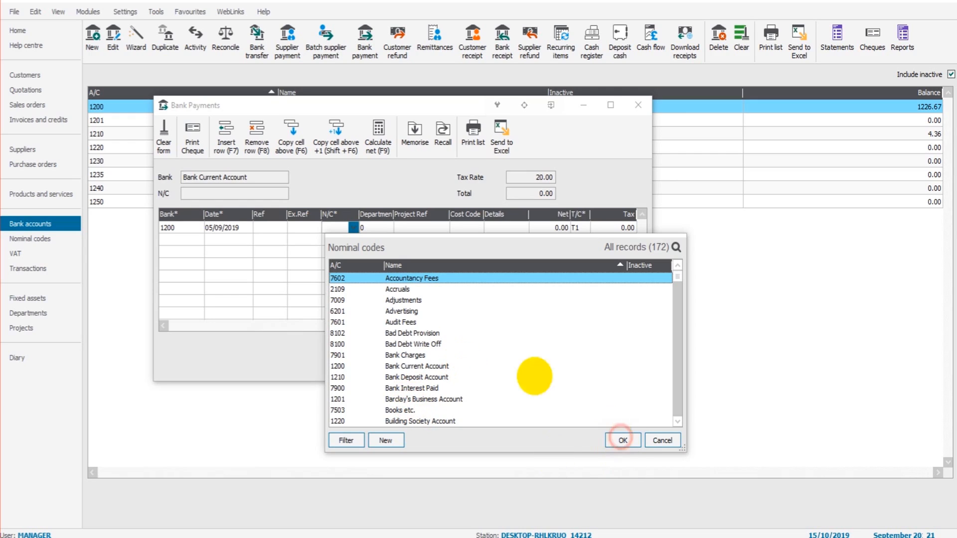
{"action": "left_click", "coordinate": [621, 439]}
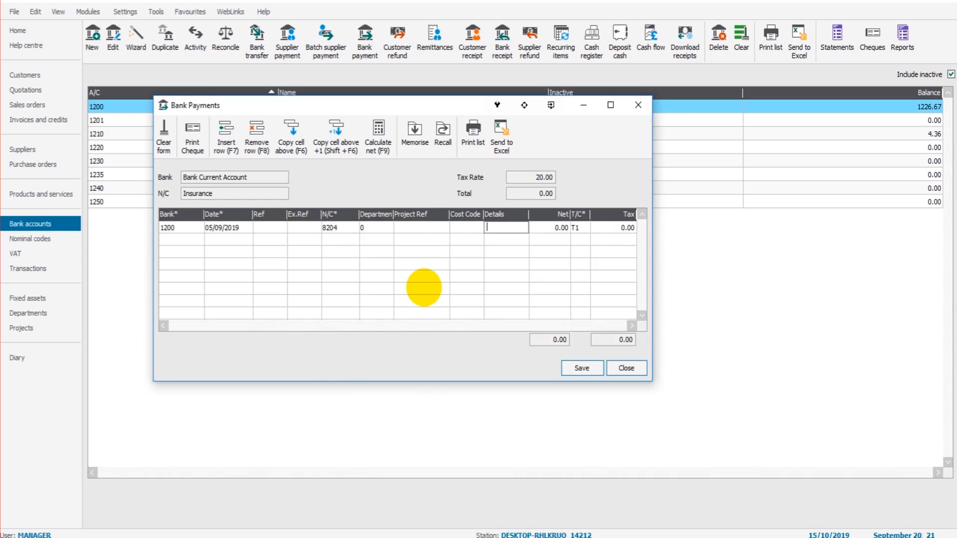
{"action": "mouse_move", "coordinate": [427, 294]}
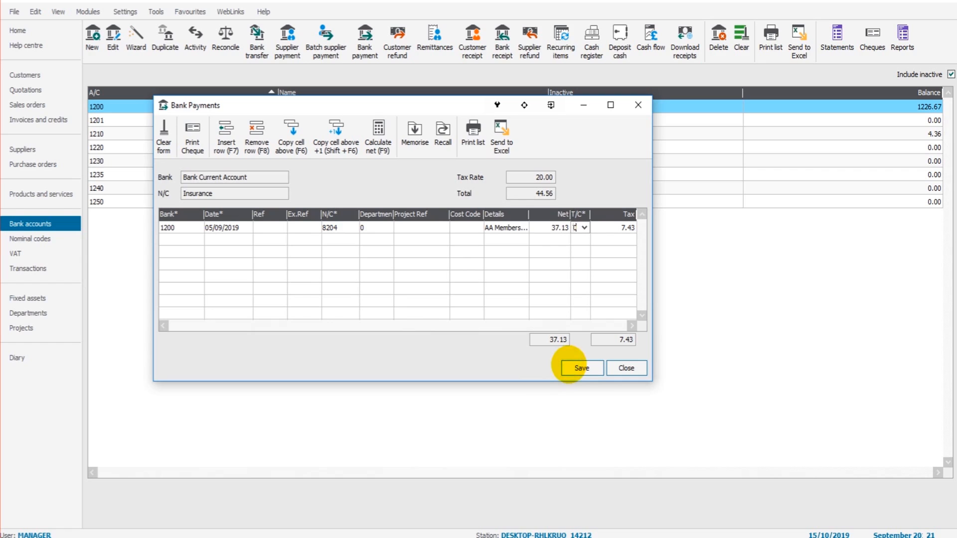
{"action": "mouse_move", "coordinate": [419, 103]}
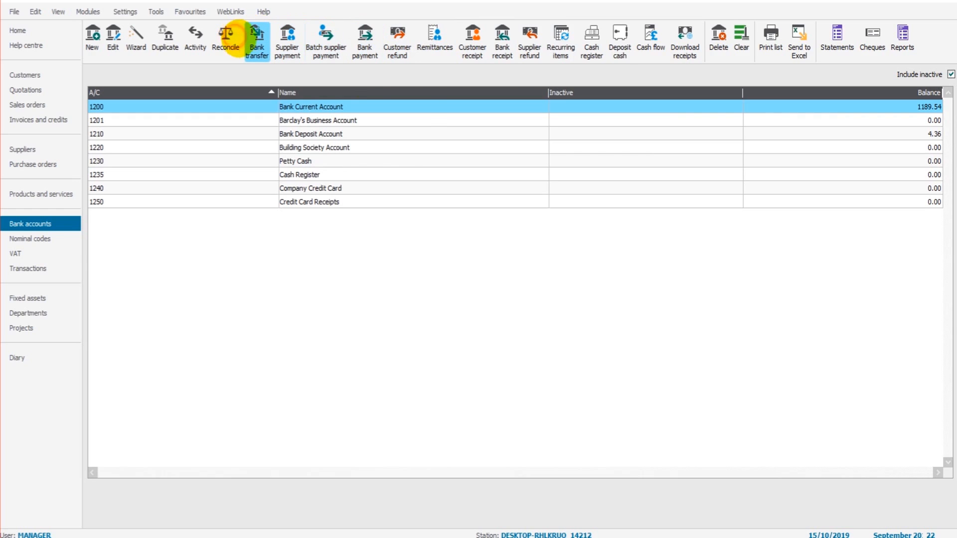
{"action": "left_click", "coordinate": [226, 37]}
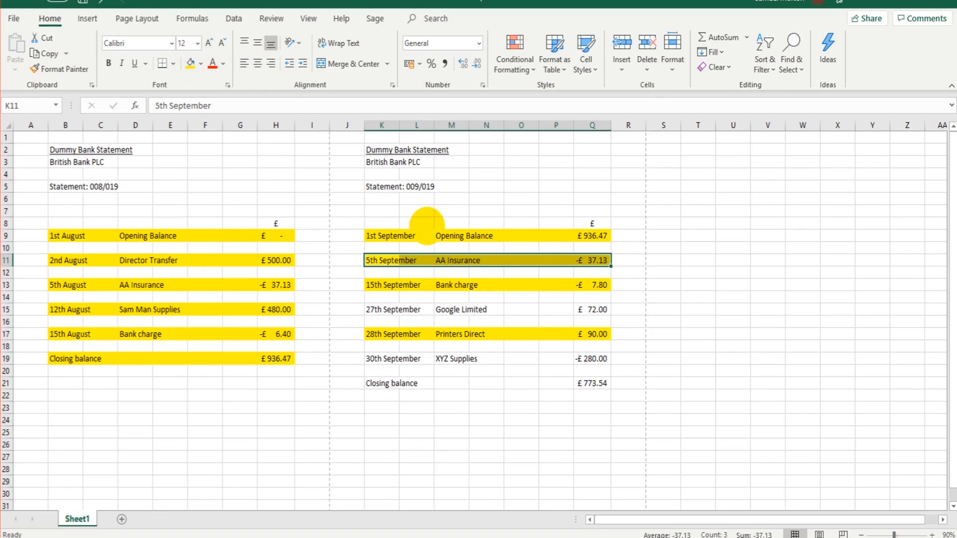
{"action": "mouse_move", "coordinate": [259, 234]}
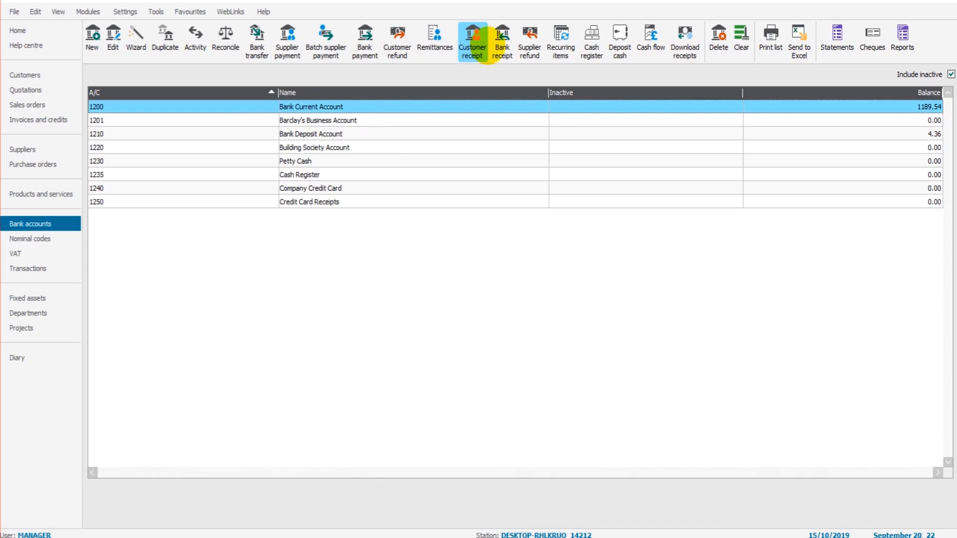
Step: Start a customer receipt from Google Limited (GOO001) dated 27/09/2019
{"action": "left_click", "coordinate": [472, 40]}
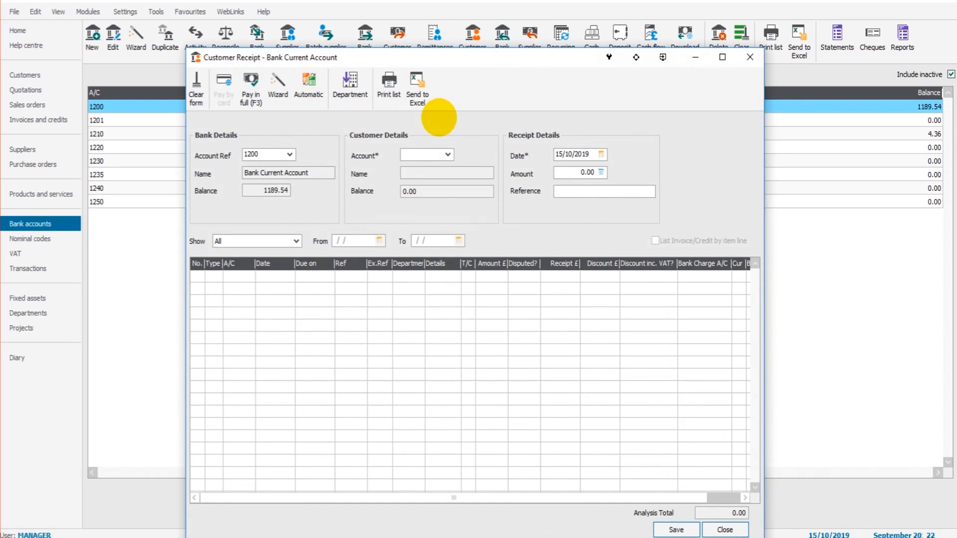
{"action": "left_click", "coordinate": [447, 155]}
{"action": "type", "text": "GOO"}
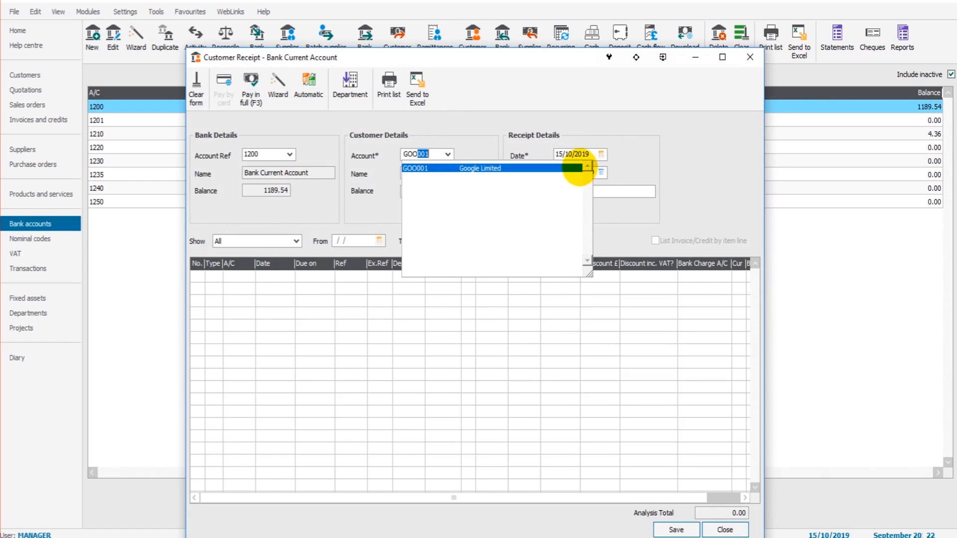
{"action": "left_click", "coordinate": [601, 153]}
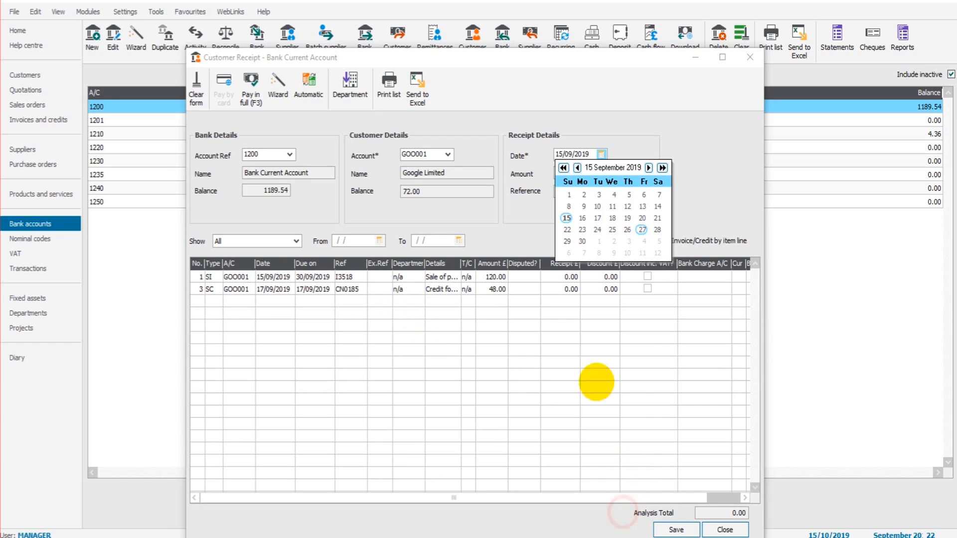
{"action": "left_click", "coordinate": [641, 229]}
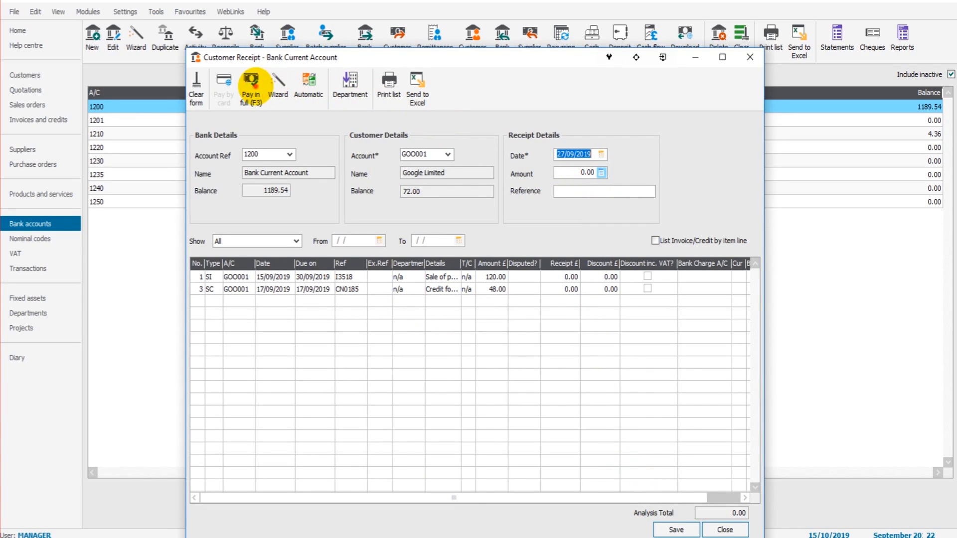
{"action": "mouse_move", "coordinate": [681, 494]}
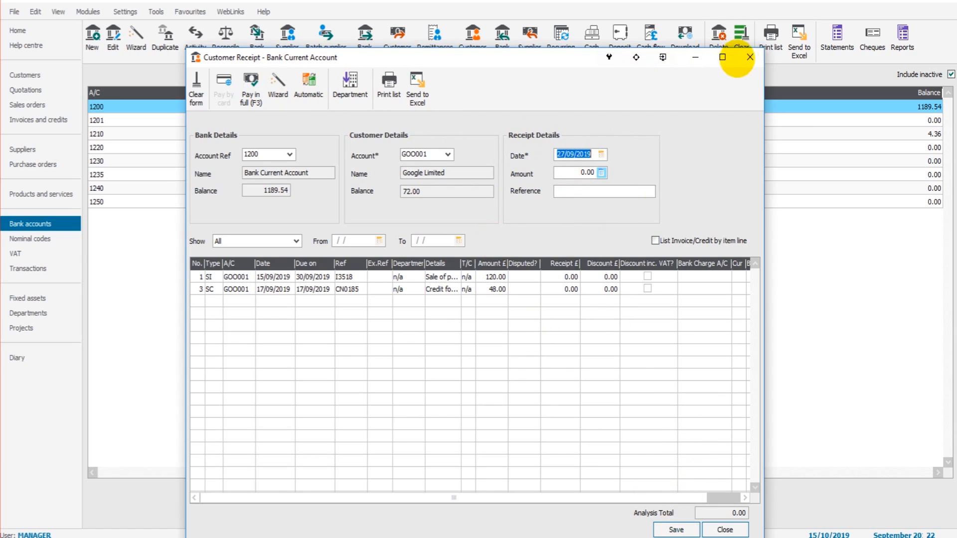
{"action": "mouse_move", "coordinate": [308, 159]}
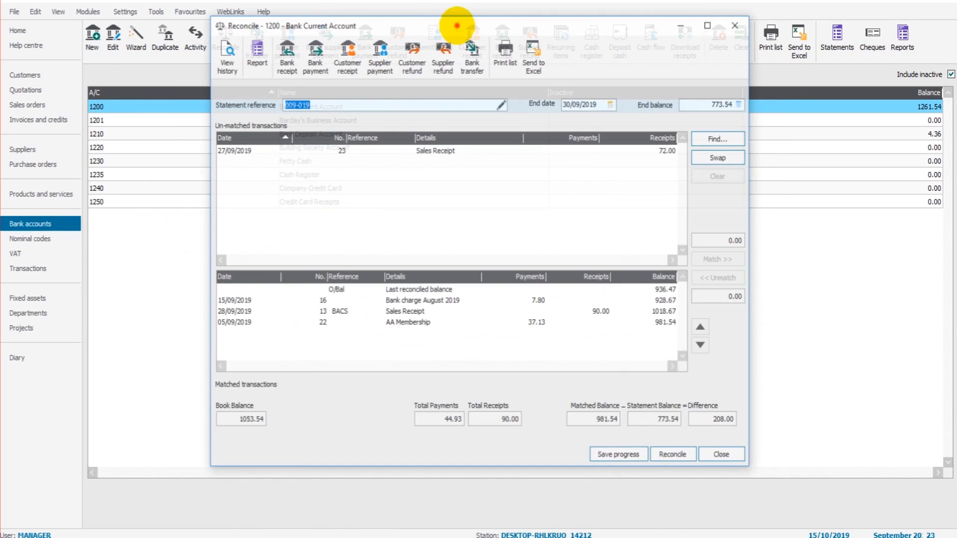
{"action": "mouse_move", "coordinate": [623, 342]}
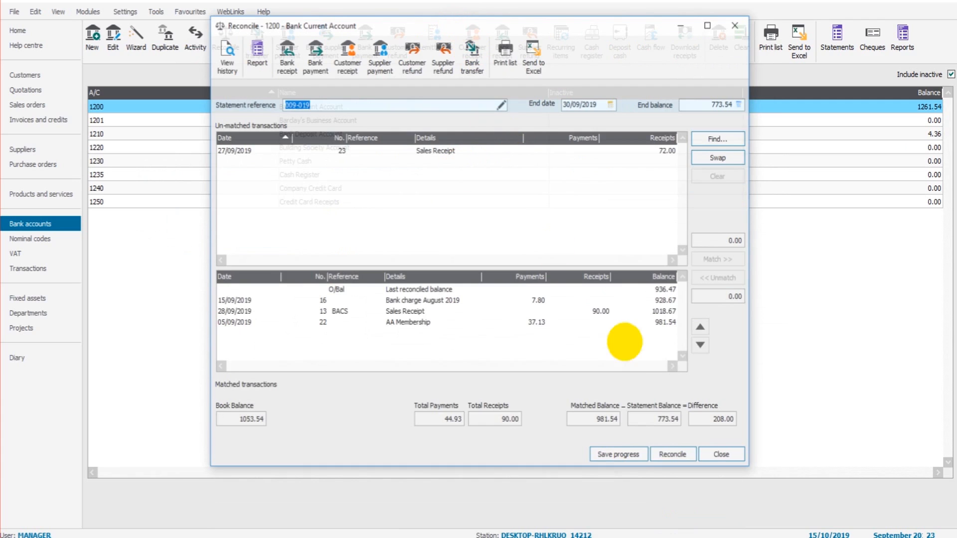
Step: Save reconciliation progress and highlight the 27 September Google Limited row in Excel
{"action": "left_click", "coordinate": [617, 454]}
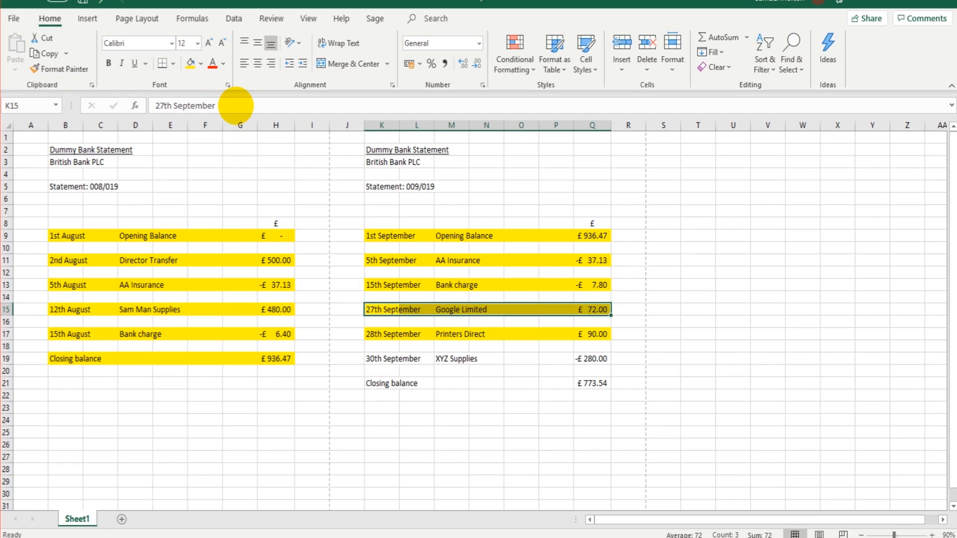
{"action": "left_click", "coordinate": [392, 359]}
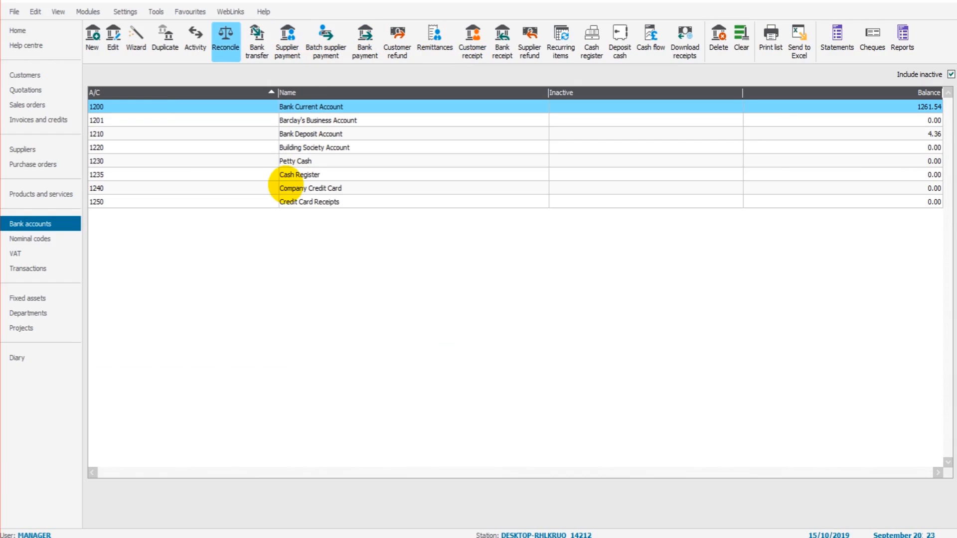
Step: Post the XYZ Supplies supplier payment, bringing the current account balance to 981.54
{"action": "left_click", "coordinate": [286, 40]}
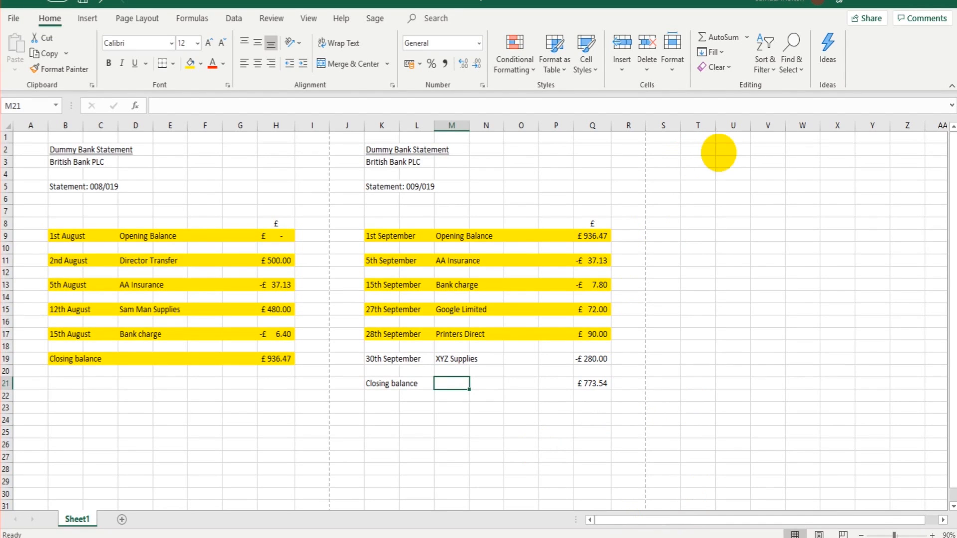
{"action": "mouse_move", "coordinate": [516, 384]}
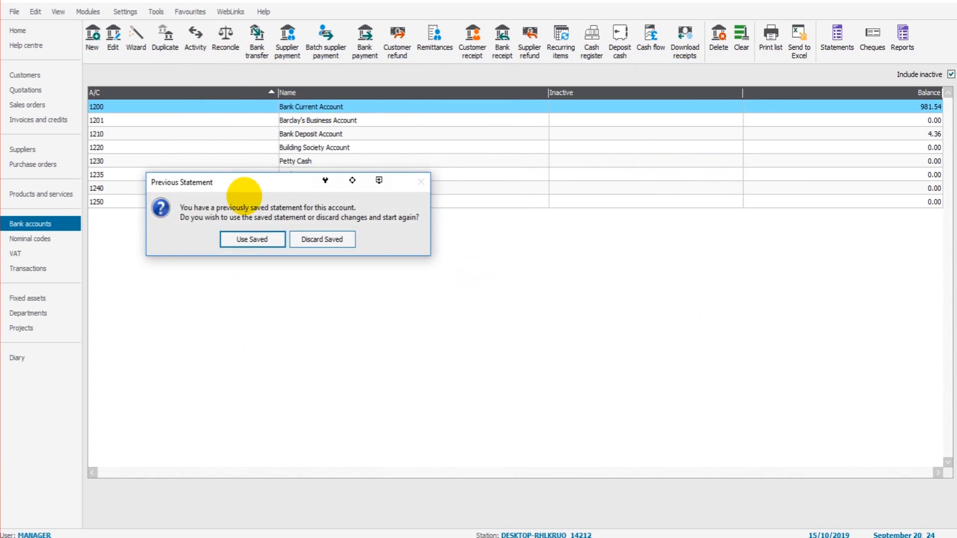
Step: Resume the saved statement, highlight the XYZ Supplies row, and match remaining items
{"action": "left_click", "coordinate": [251, 239]}
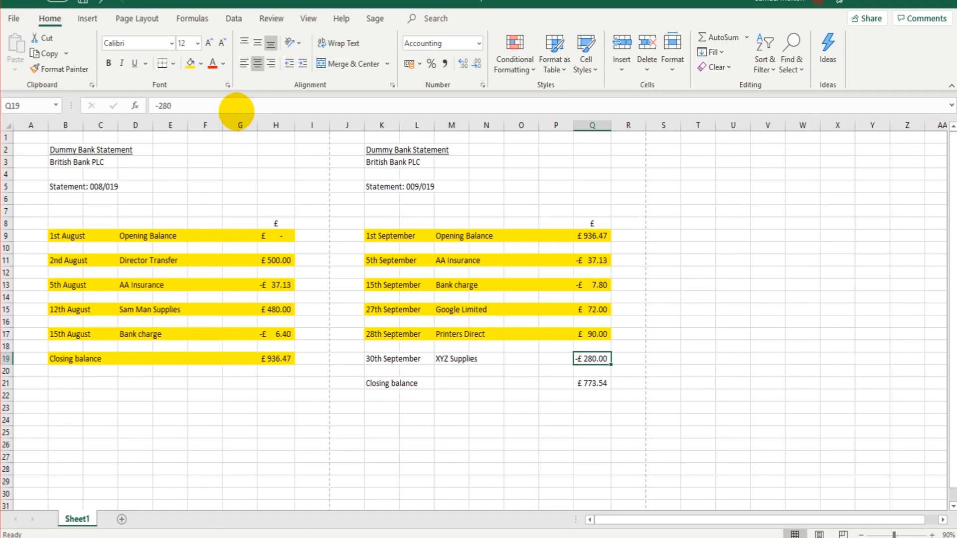
{"action": "left_click", "coordinate": [591, 382]}
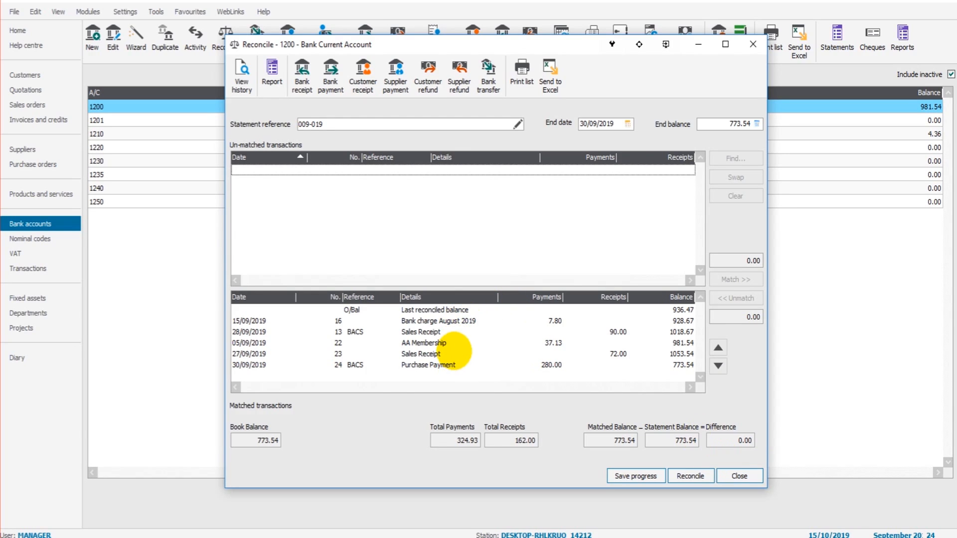
Step: Process and confirm the zero-difference reconciliation, returning to the bank accounts list at 981.54
{"action": "left_click", "coordinate": [420, 331]}
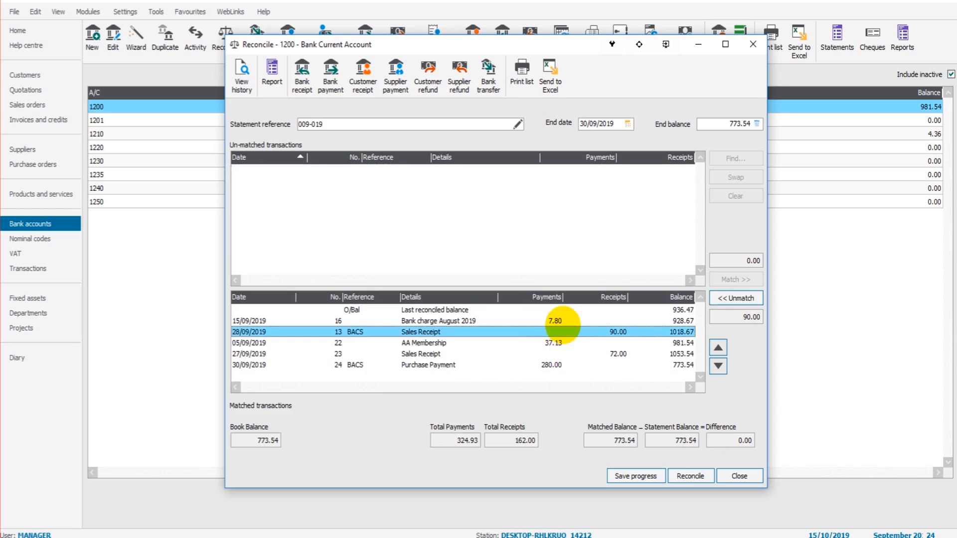
{"action": "left_click", "coordinate": [419, 354]}
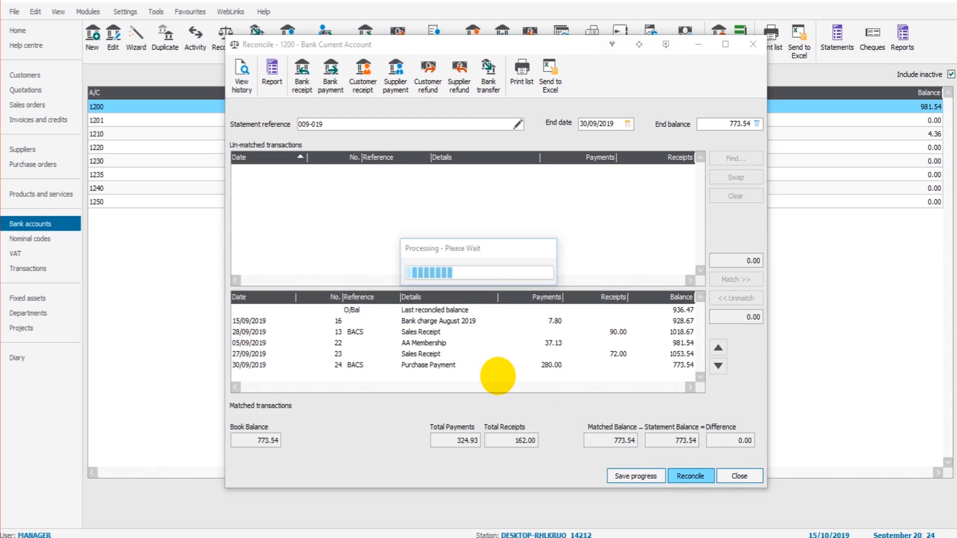
{"action": "left_click", "coordinate": [690, 475]}
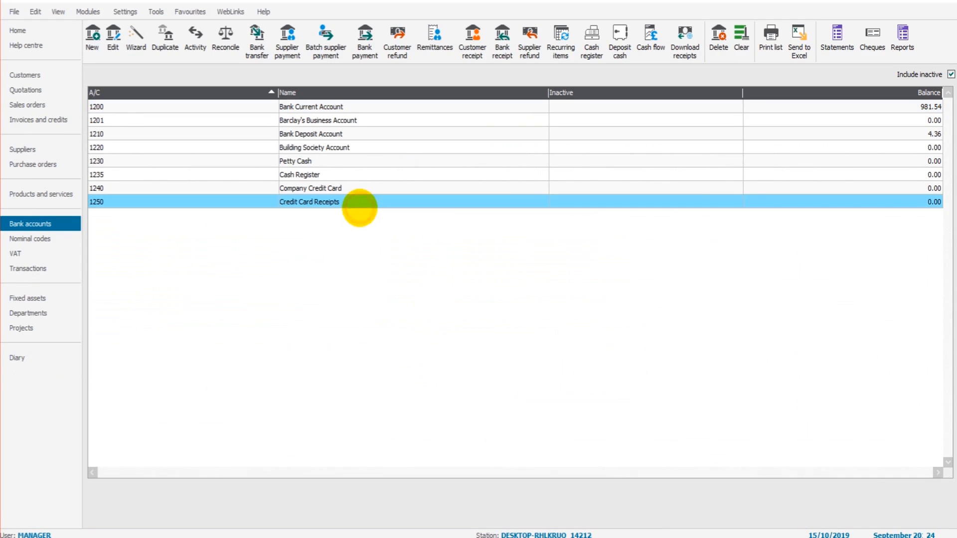
{"action": "mouse_move", "coordinate": [372, 107]}
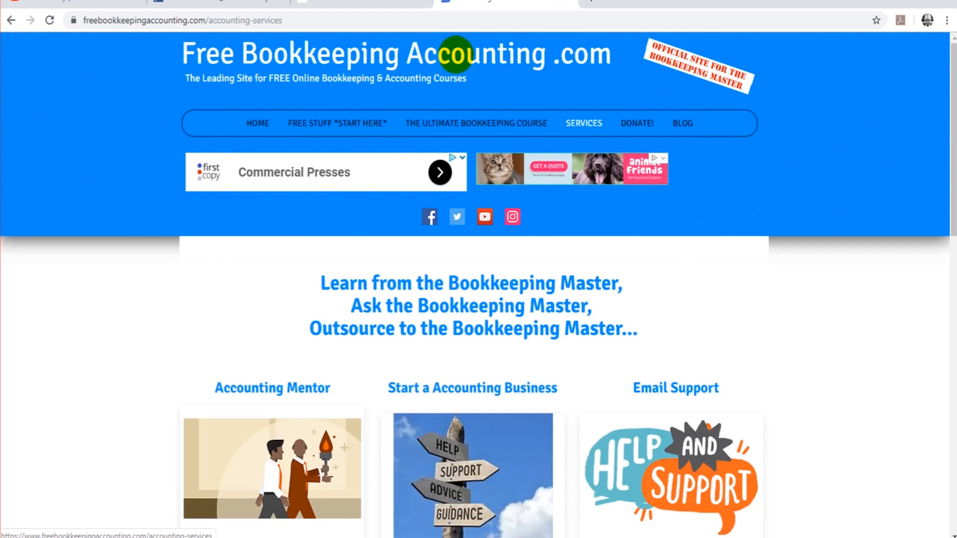
Step: Go from Email Support through FREE STUFF *START HERE* to the Sage Accounts START page
{"action": "left_click", "coordinate": [676, 388]}
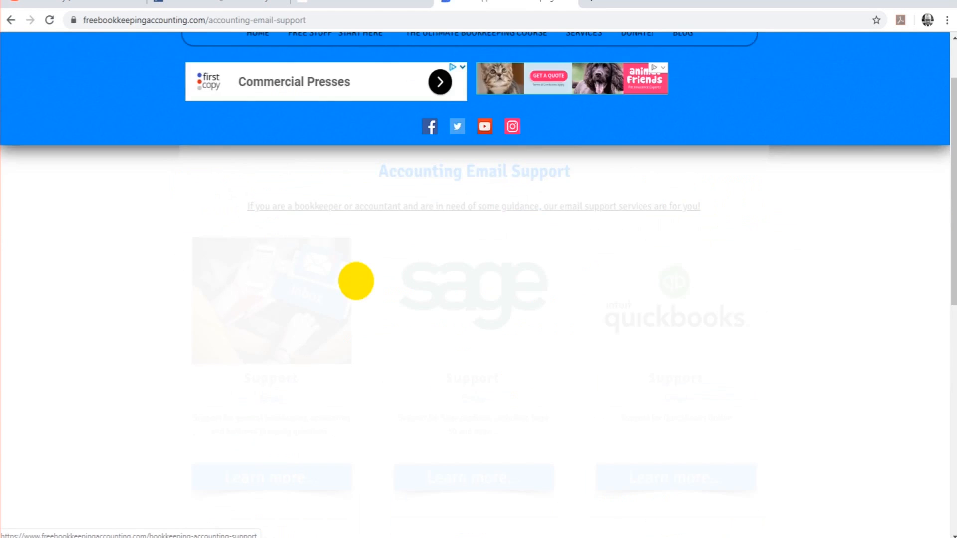
{"action": "scroll", "scroll_direction": "down", "scroll_amount": 3}
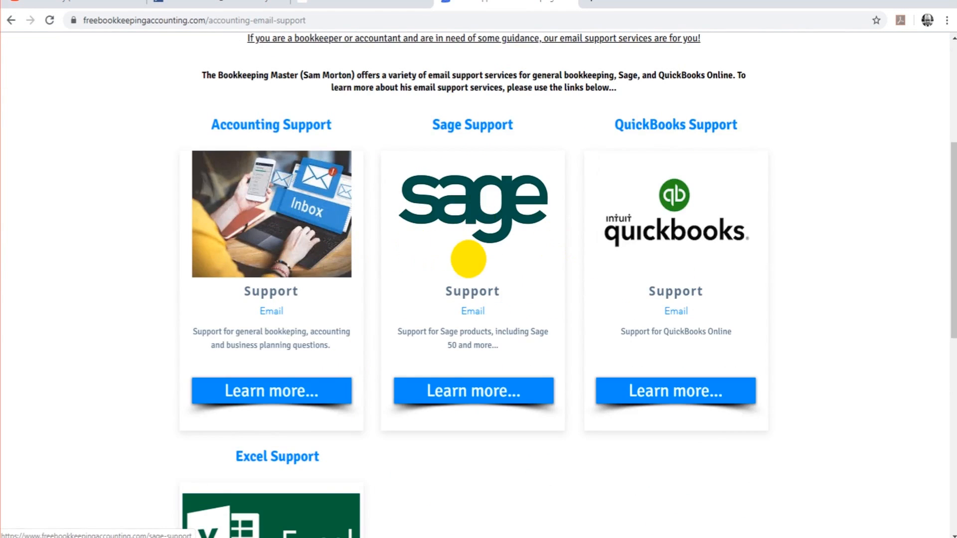
{"action": "scroll", "scroll_direction": "up", "scroll_amount": 3}
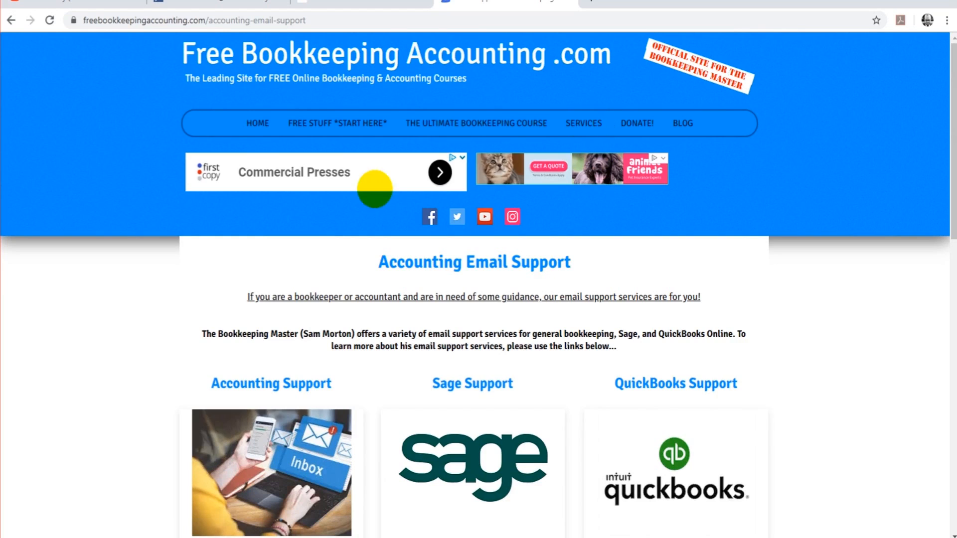
{"action": "mouse_move", "coordinate": [293, 421]}
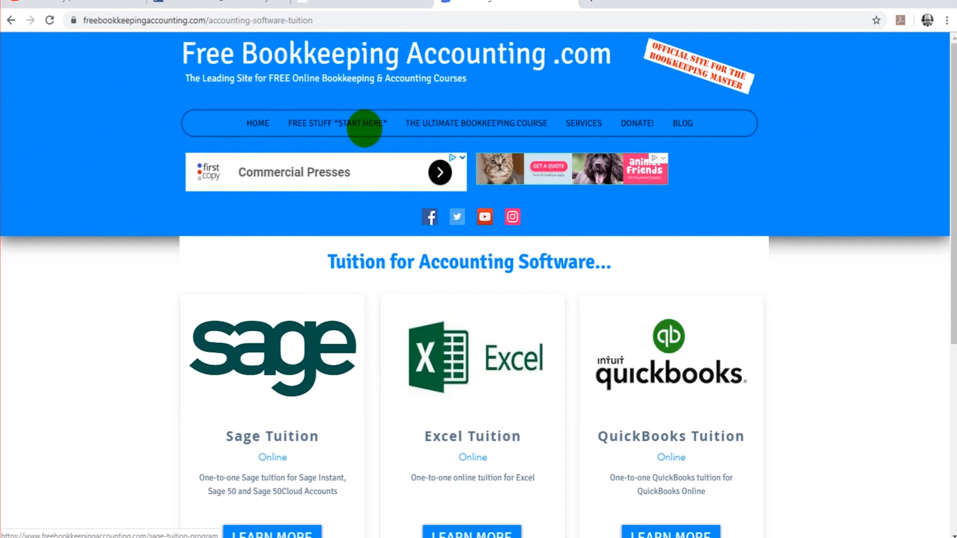
{"action": "left_click", "coordinate": [337, 122]}
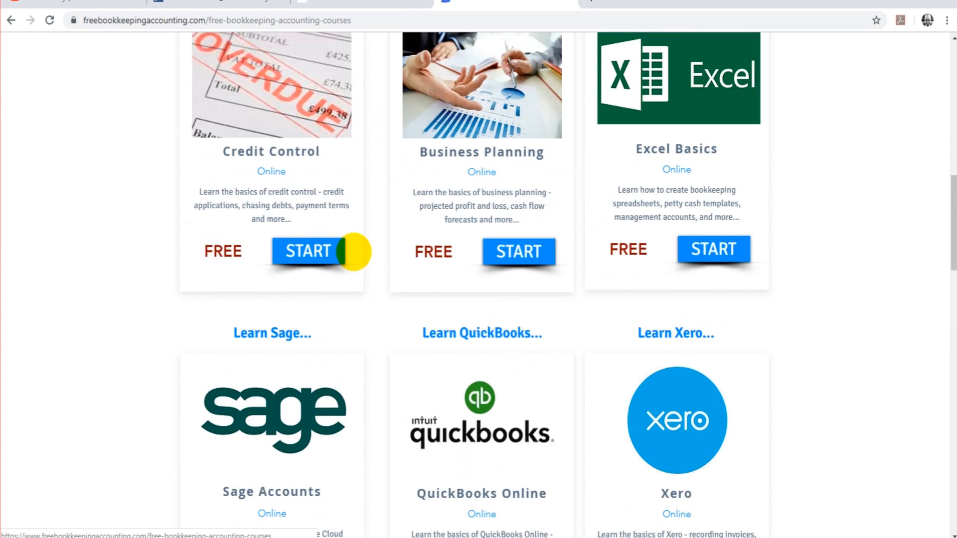
{"action": "scroll", "scroll_direction": "down", "scroll_amount": 3}
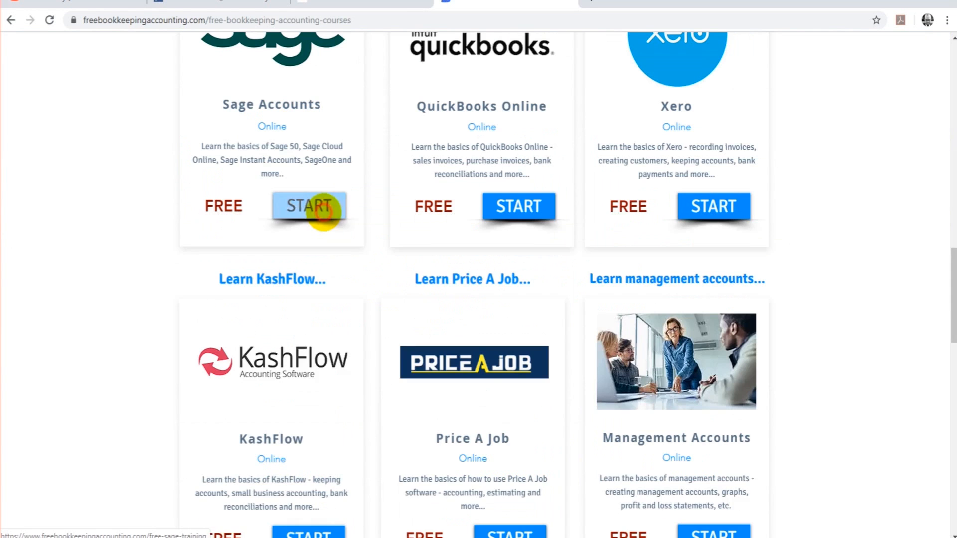
{"action": "left_click", "coordinate": [309, 206]}
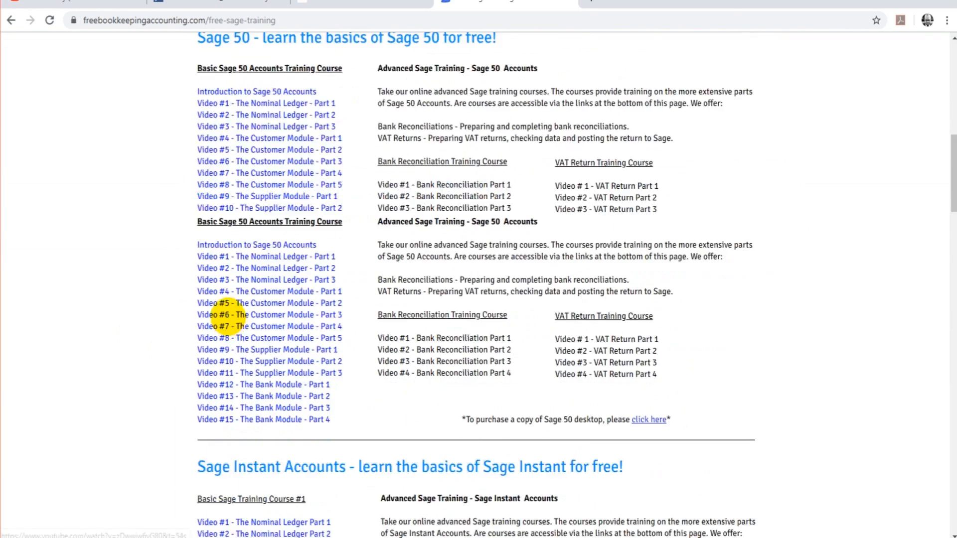
{"action": "scroll", "scroll_direction": "down", "scroll_amount": 3}
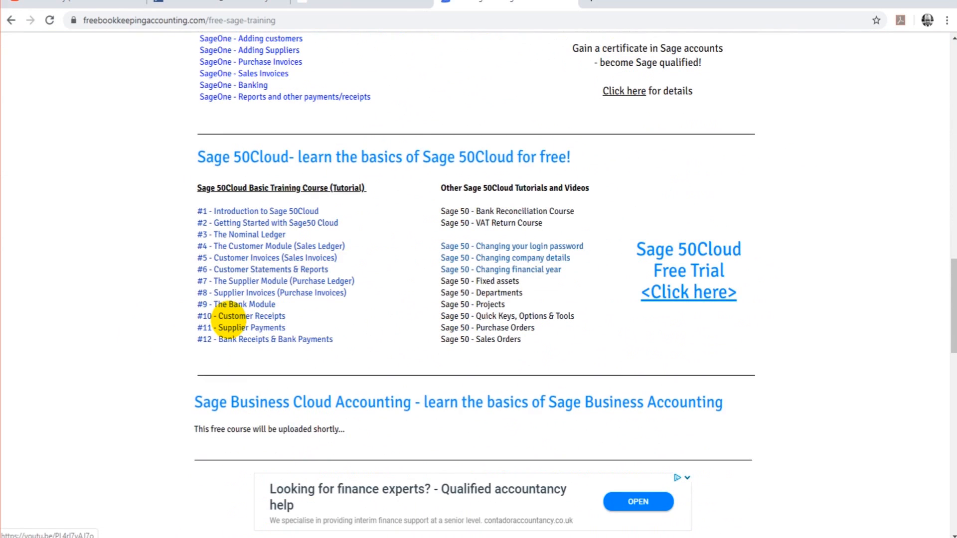